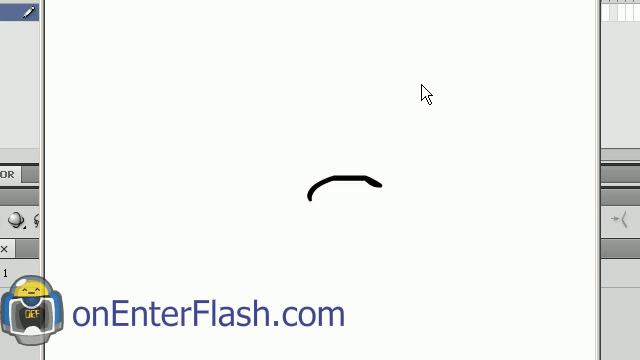
Scrub the drawn frames, then choose a preset panel layout from the workspace switcher.
{"action": "left_click_drag", "start_coordinate": [216, 136], "coordinate": [296, 180]}
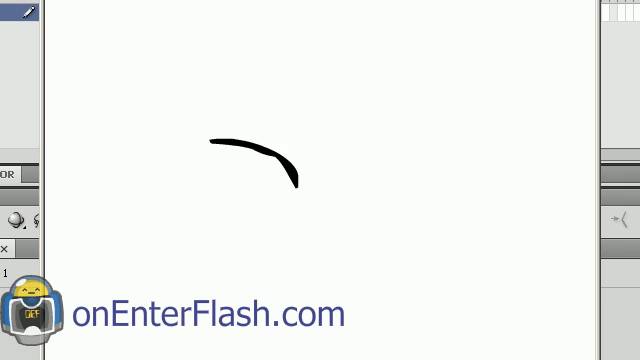
{"action": "left_click", "coordinate": [136, 40]}
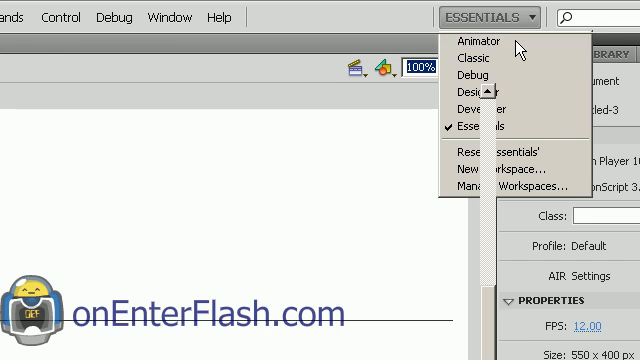
{"action": "left_click", "coordinate": [468, 40]}
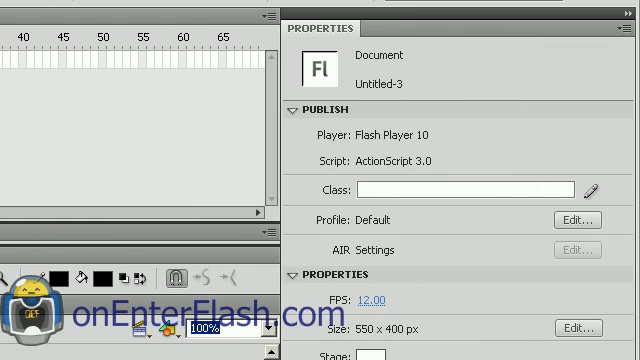
Show the document settings with frame rate 12 and stage 550 x 400 px.
{"action": "left_click", "coordinate": [628, 8]}
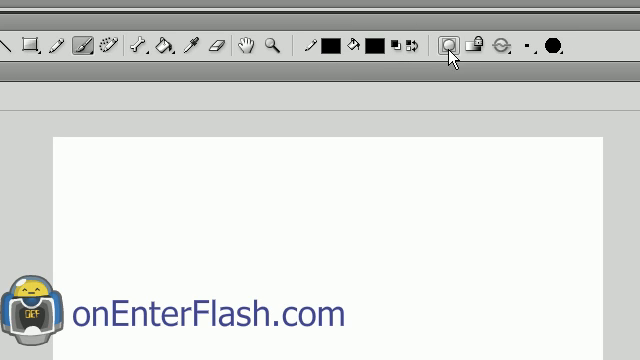
{"action": "mouse_move", "coordinate": [358, 48]}
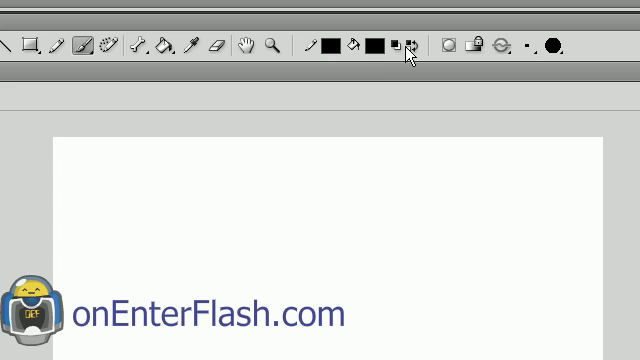
Pick the Brush tool for painting freehand strokes on the blank stage.
{"action": "left_click", "coordinate": [528, 44]}
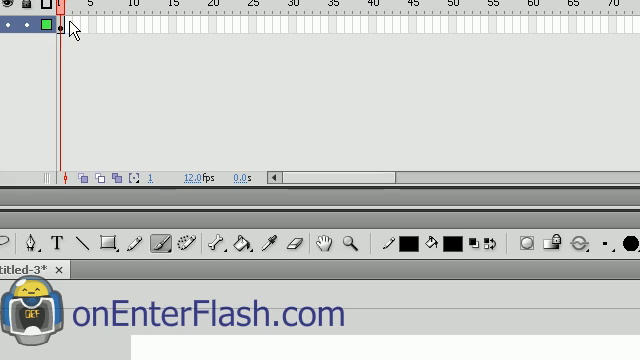
{"action": "mouse_move", "coordinate": [76, 78]}
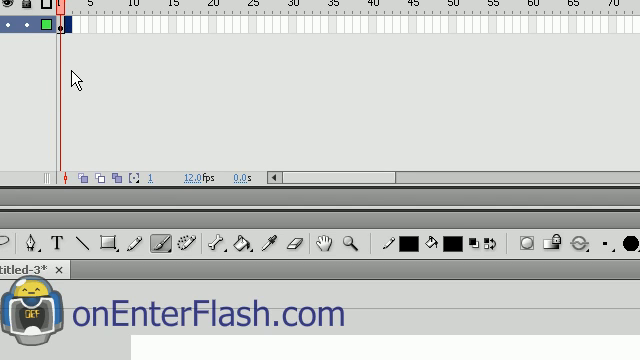
{"action": "mouse_move", "coordinate": [556, 22]}
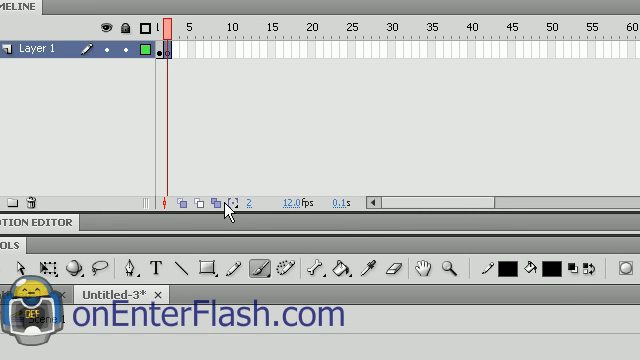
{"action": "mouse_move", "coordinate": [180, 200]}
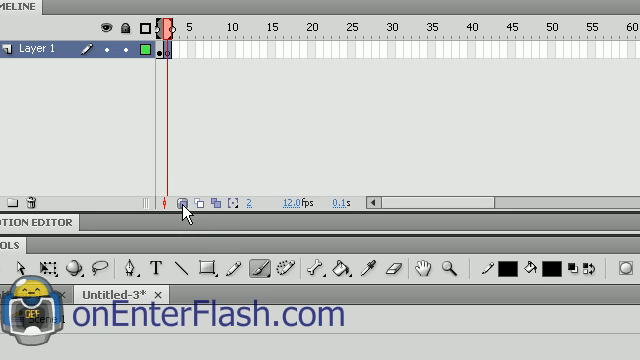
{"action": "mouse_move", "coordinate": [488, 96]}
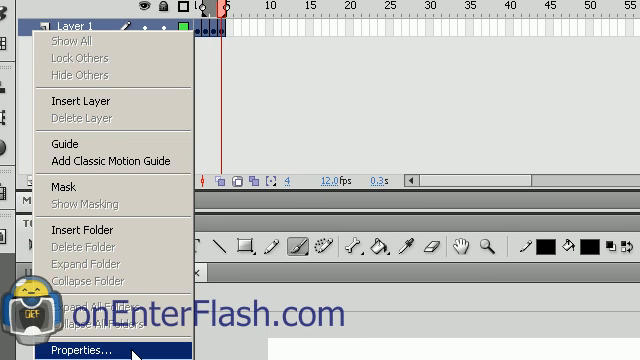
Set Layer 1's outline colour to blue in its layer properties.
{"action": "left_click", "coordinate": [76, 348]}
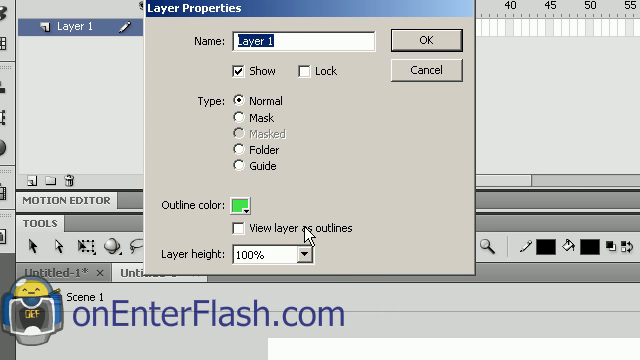
{"action": "left_click", "coordinate": [228, 200]}
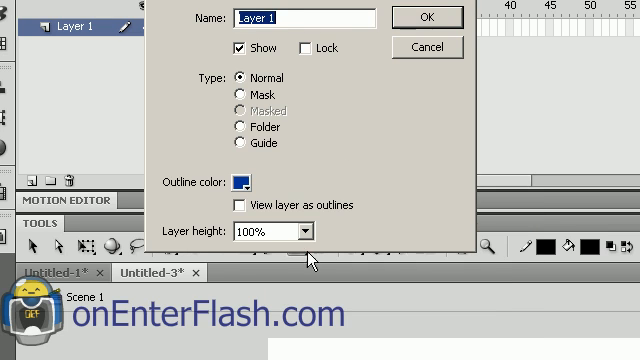
{"action": "left_click", "coordinate": [426, 16]}
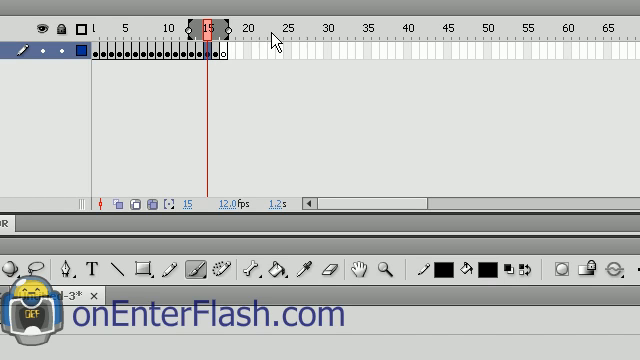
{"action": "mouse_move", "coordinate": [180, 40]}
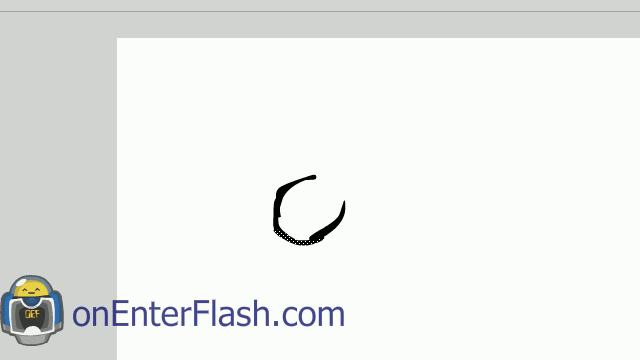
{"action": "mouse_move", "coordinate": [302, 206]}
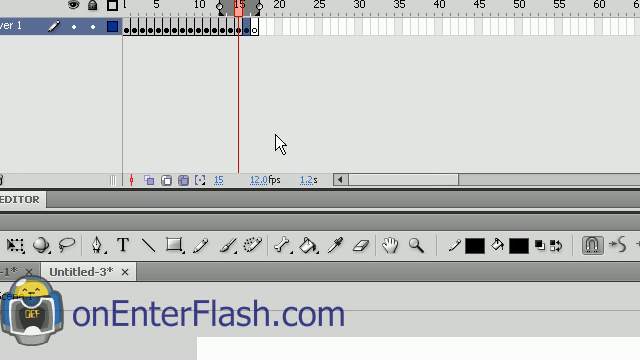
Choose Onion All in the onion-marker options so every frame shows as a ghost.
{"action": "left_click", "coordinate": [194, 174]}
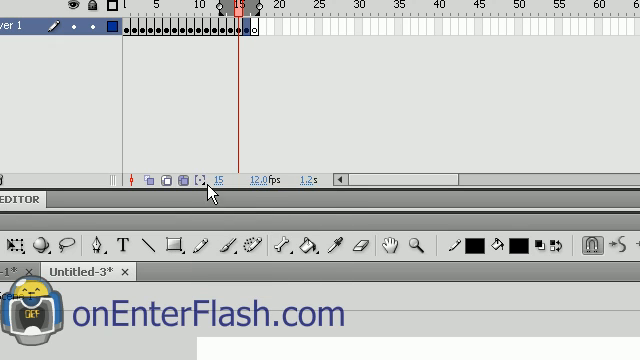
{"action": "left_click", "coordinate": [192, 174]}
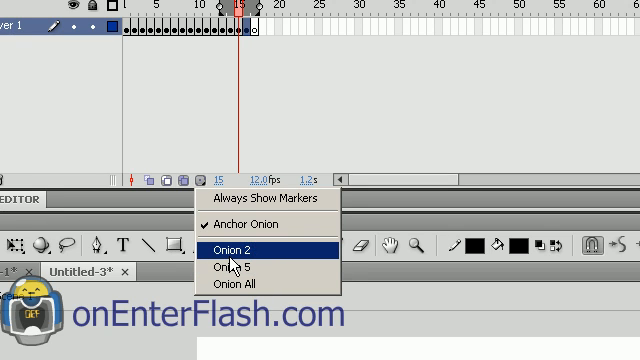
{"action": "mouse_move", "coordinate": [248, 288]}
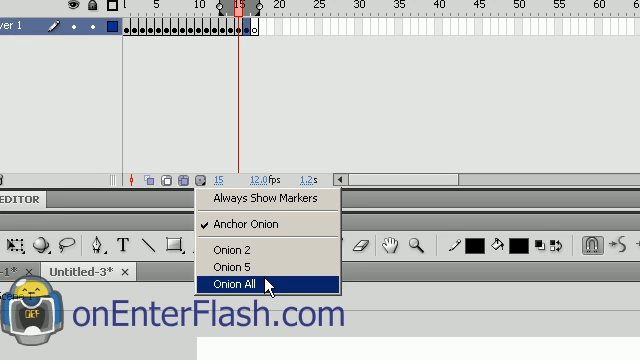
{"action": "left_click", "coordinate": [224, 284]}
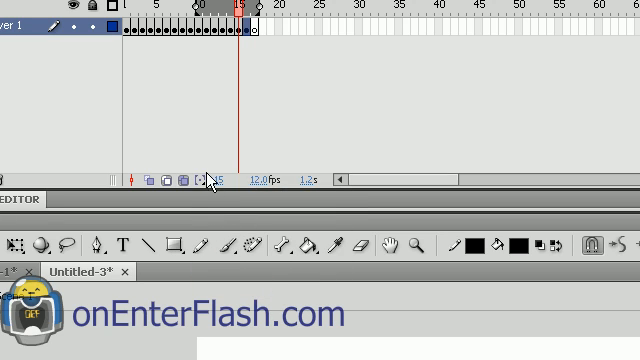
{"action": "left_click", "coordinate": [190, 176]}
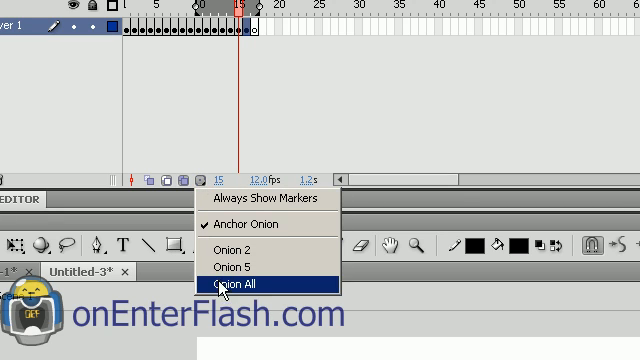
{"action": "left_click", "coordinate": [230, 288]}
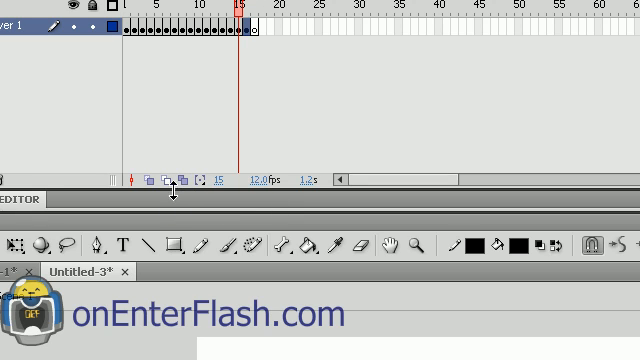
{"action": "mouse_move", "coordinate": [184, 172]}
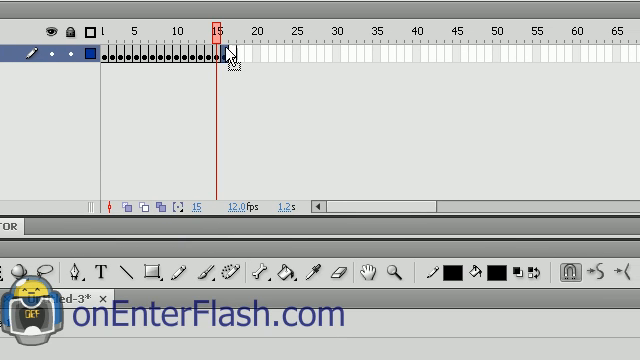
{"action": "left_click", "coordinate": [232, 30]}
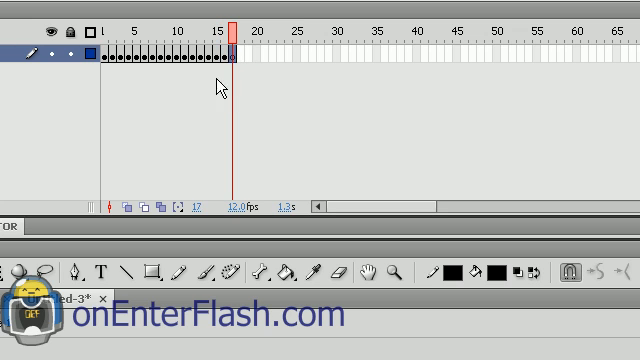
{"action": "mouse_move", "coordinate": [262, 96]}
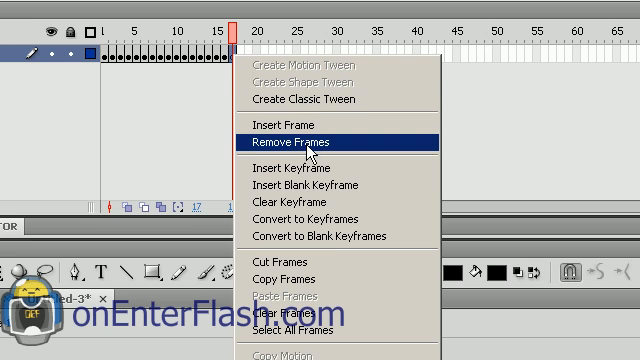
{"action": "mouse_move", "coordinate": [308, 124]}
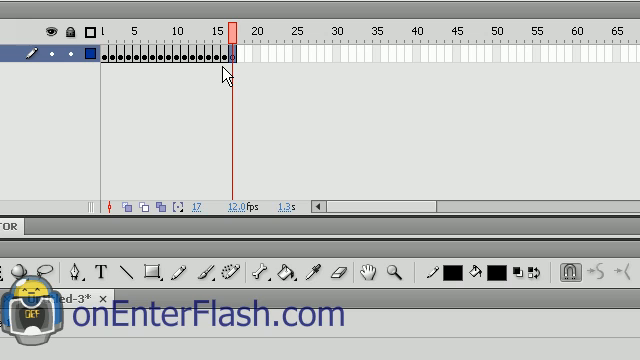
{"action": "mouse_move", "coordinate": [222, 78]}
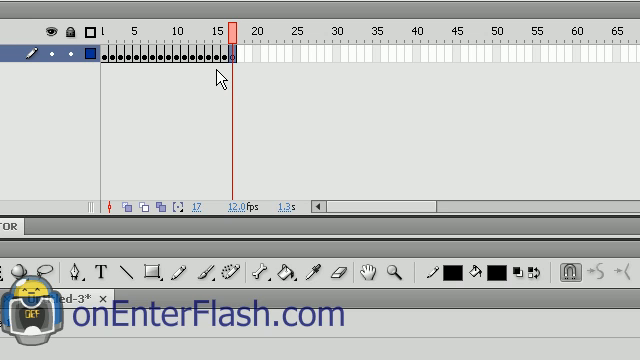
{"action": "left_click", "coordinate": [224, 36]}
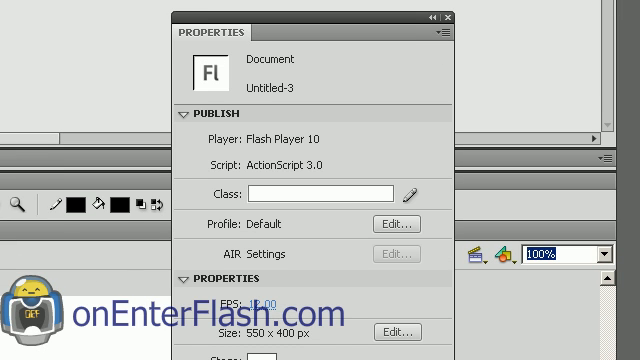
Bring the document's frame-rate value of 12 into view in the Properties panel.
{"action": "scroll", "scroll_direction": "down", "scroll_amount": 3}
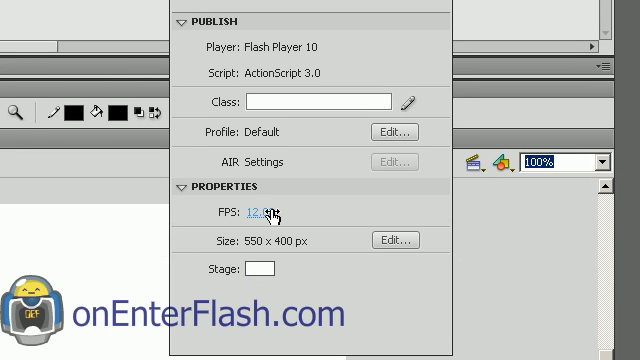
{"action": "mouse_move", "coordinate": [264, 212]}
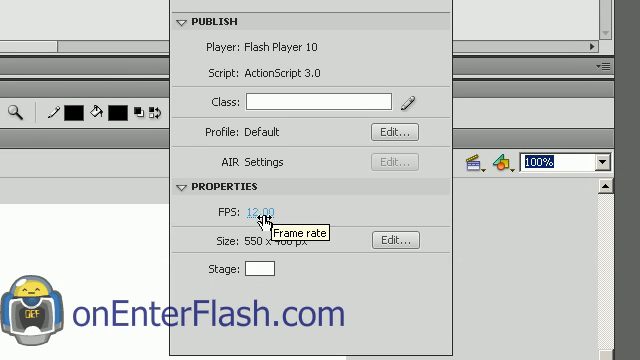
{"action": "mouse_move", "coordinate": [216, 264]}
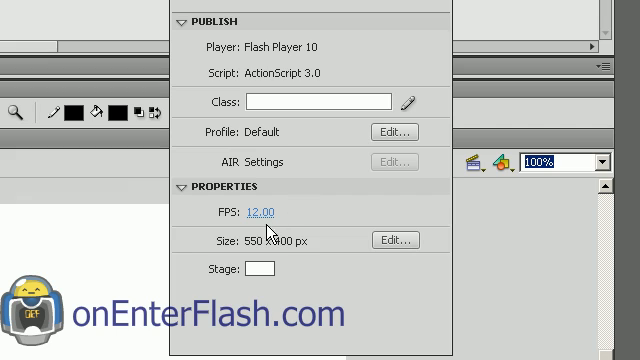
{"action": "mouse_move", "coordinate": [256, 212]}
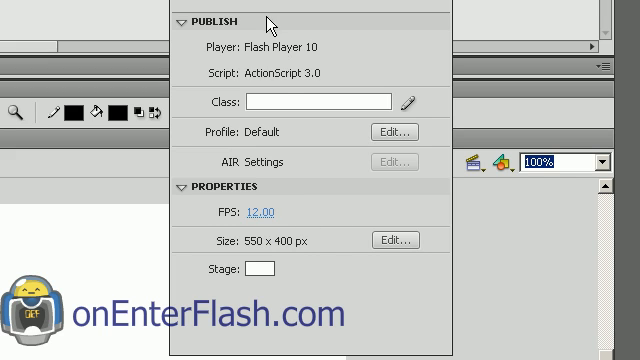
{"action": "mouse_move", "coordinate": [268, 236]}
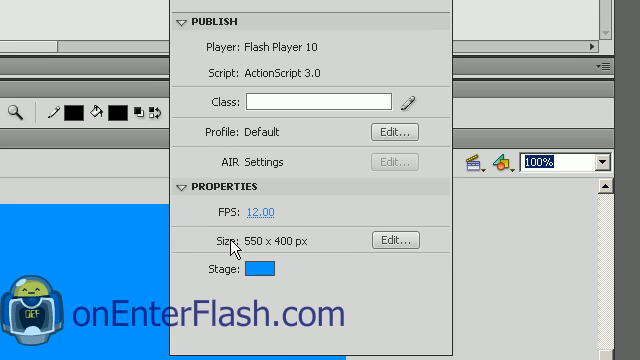
{"action": "mouse_move", "coordinate": [284, 294]}
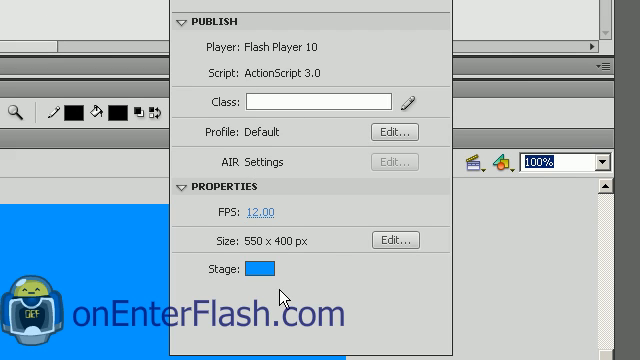